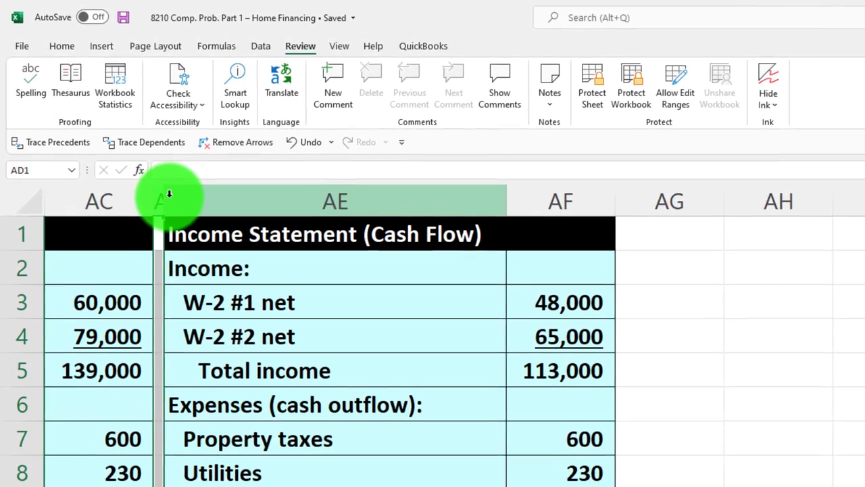
Hide the columns between B and AH so empty column AH sits beside the Assets list
click(61, 46)
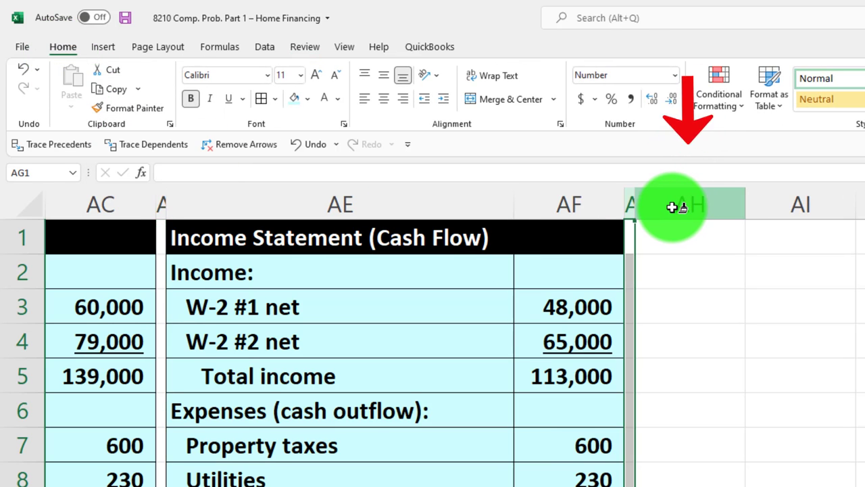
click(568, 203)
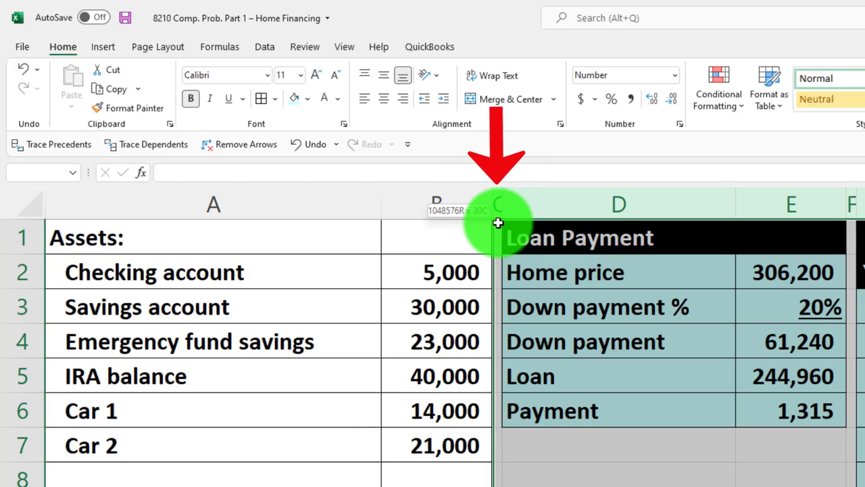
right_click(498, 223)
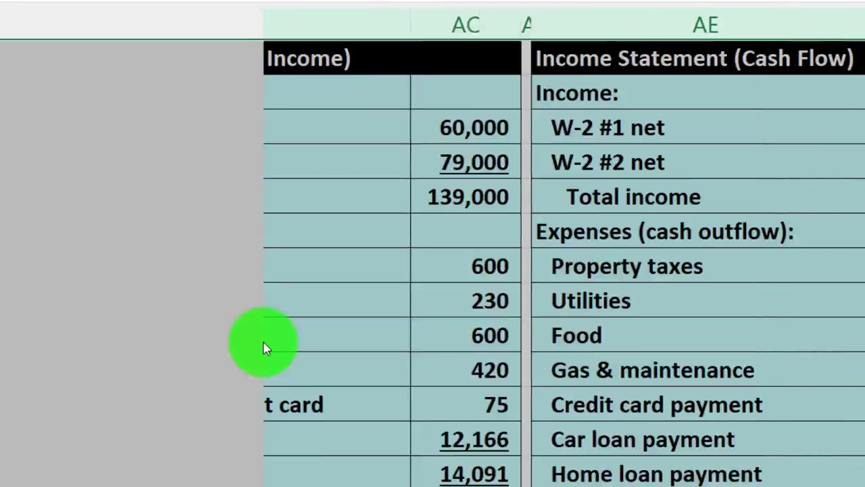
scroll(right, 3)
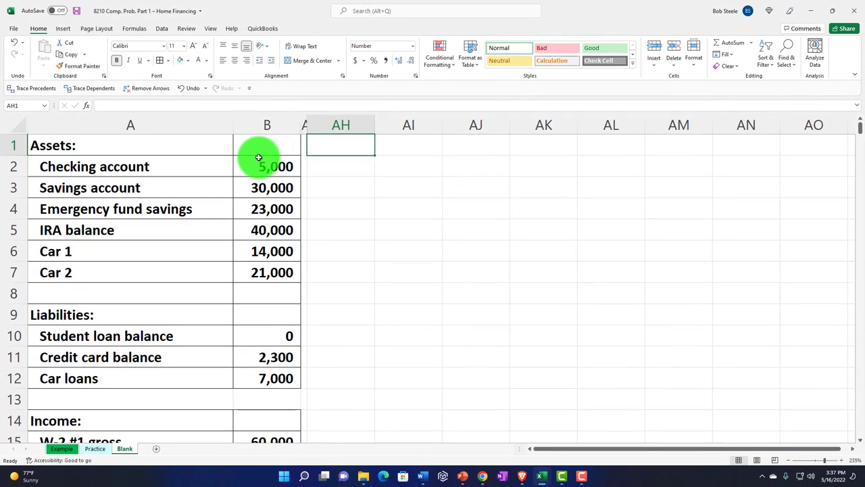
mouse_move(486, 173)
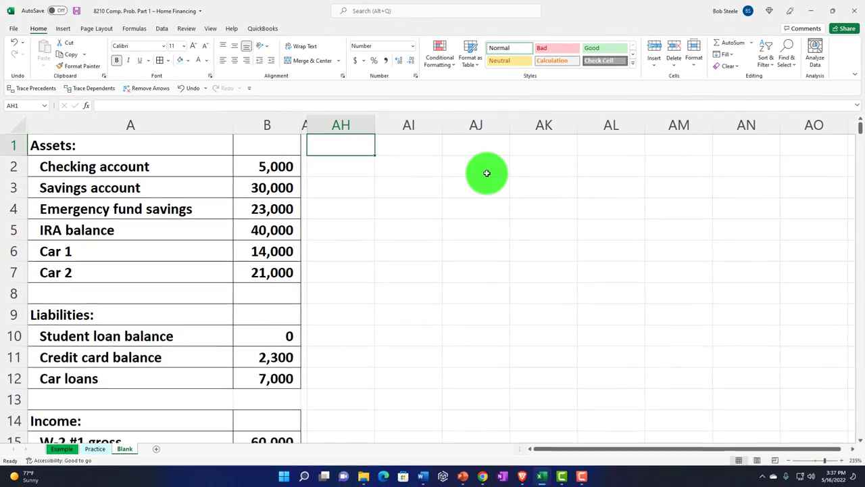
Enter 'Estimated Property Insuarnce Needed' in AH1 and widen column AH to fit it
text(Estim)
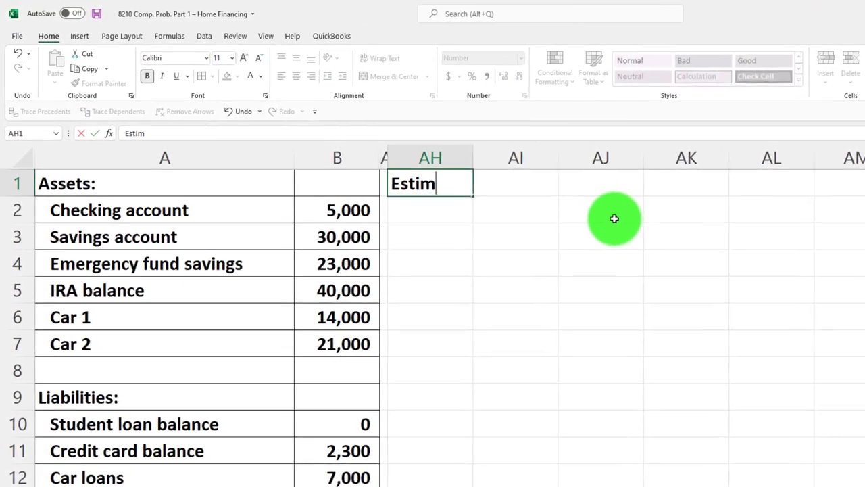
text(ated)
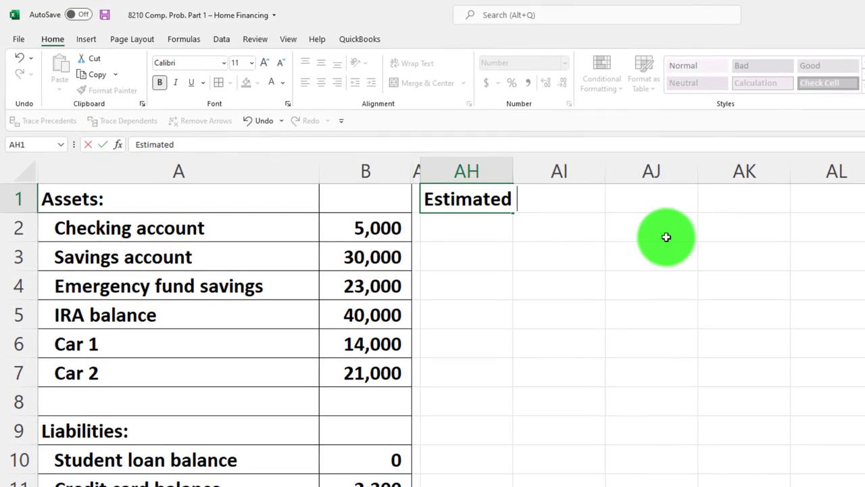
text(Property Insuarnce Needed)
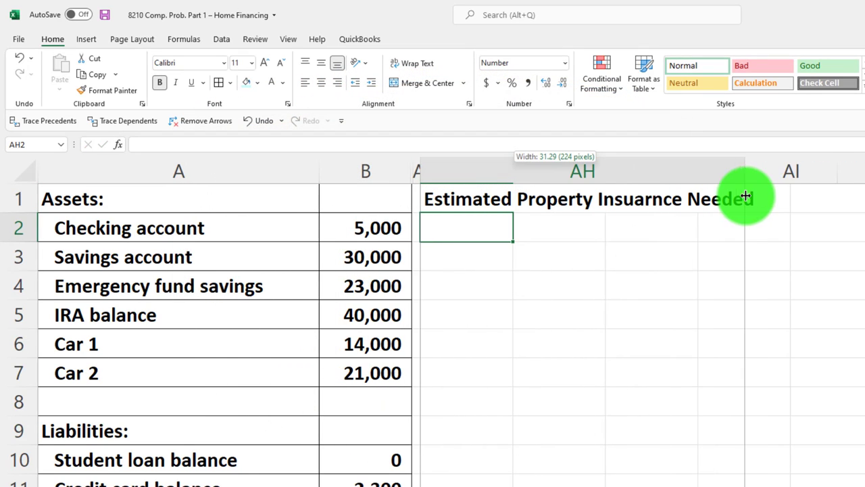
drag(745, 170, 802, 170)
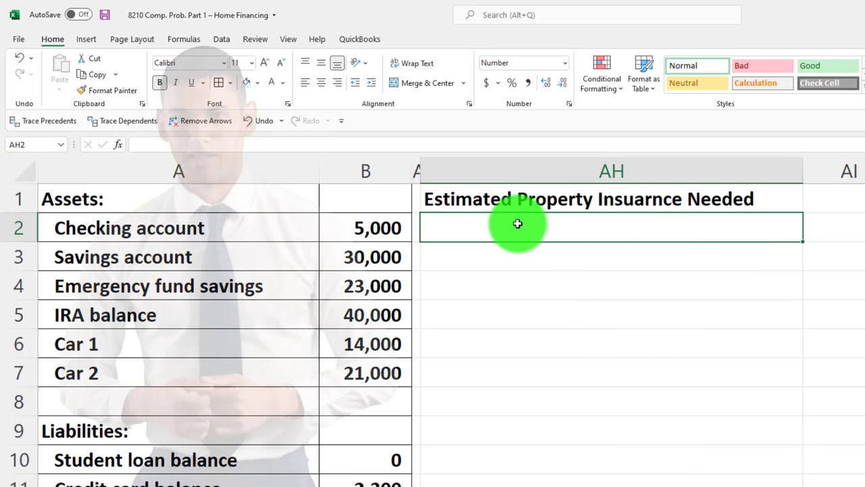
Type 'Real property (not needed for rentors):' into cell AH2
text(R)
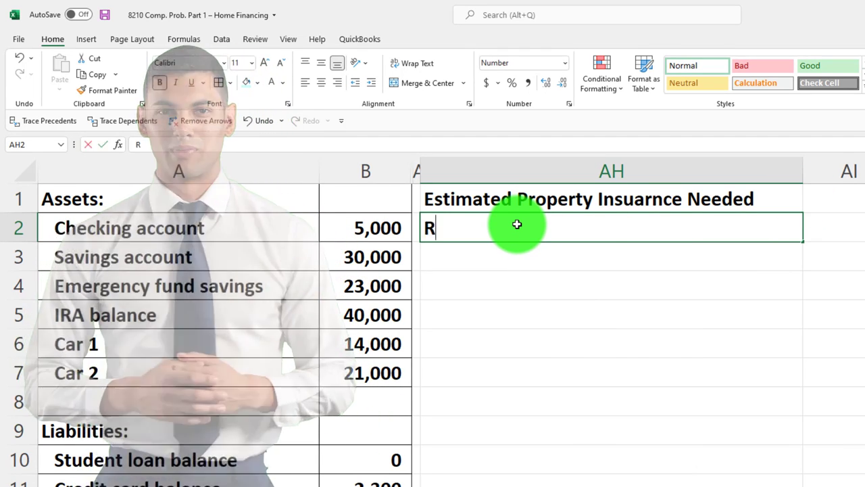
text(eal preo)
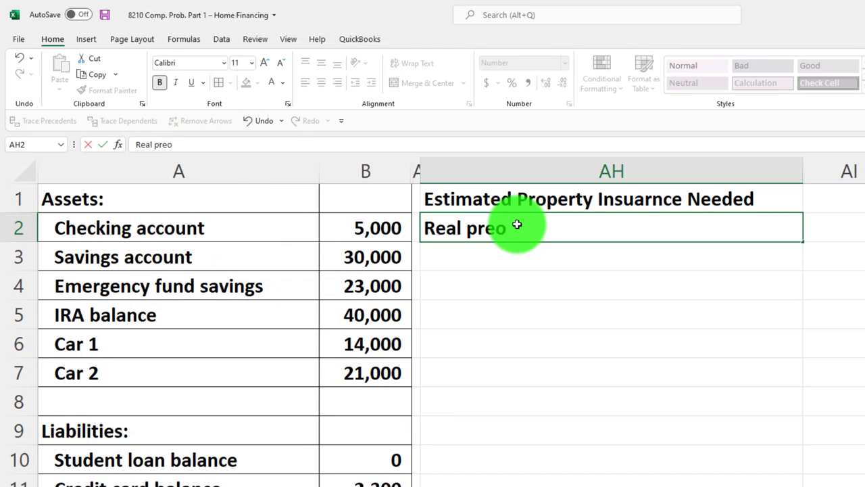
text(rt)
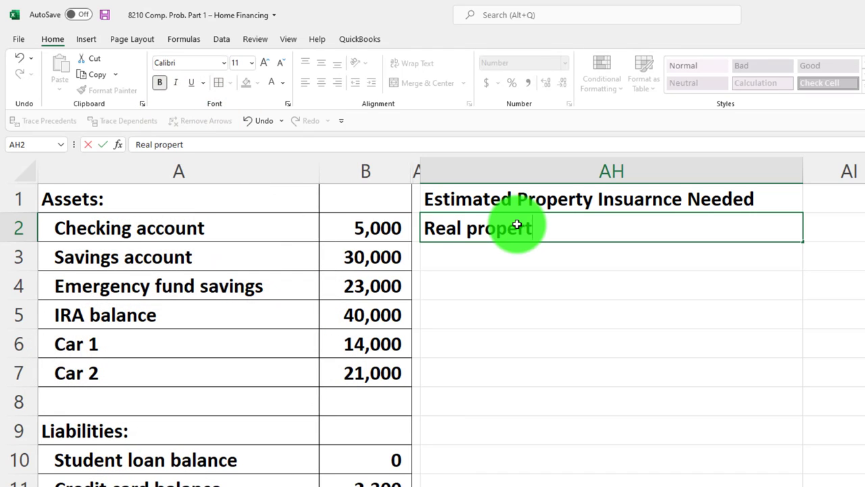
text(y ()
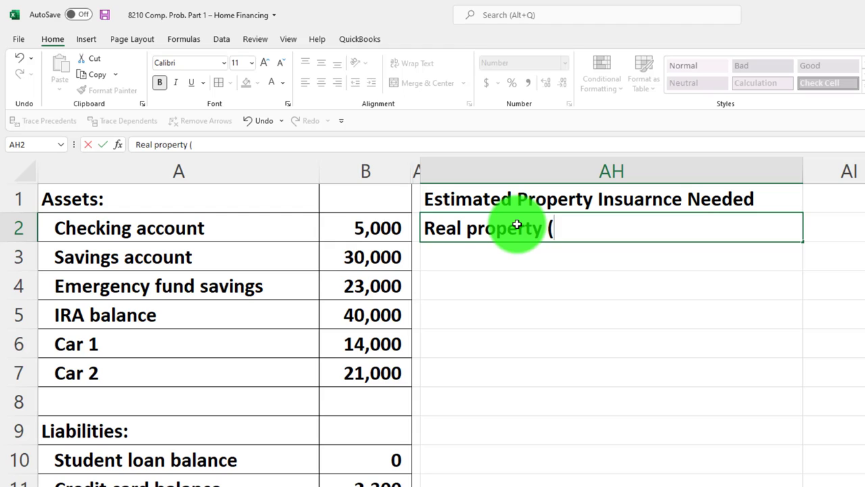
text(not needed for rentors)
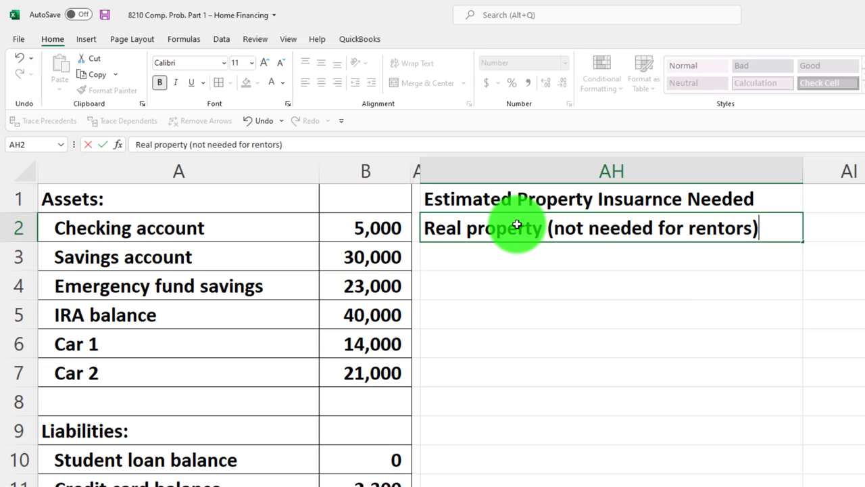
text(:)
key(Enter)
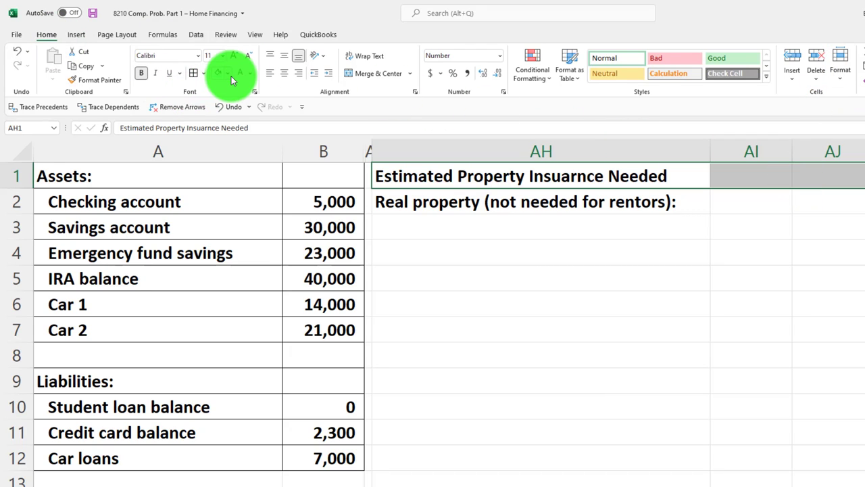
Fill the AH1:AJ1 heading row with black
click(217, 72)
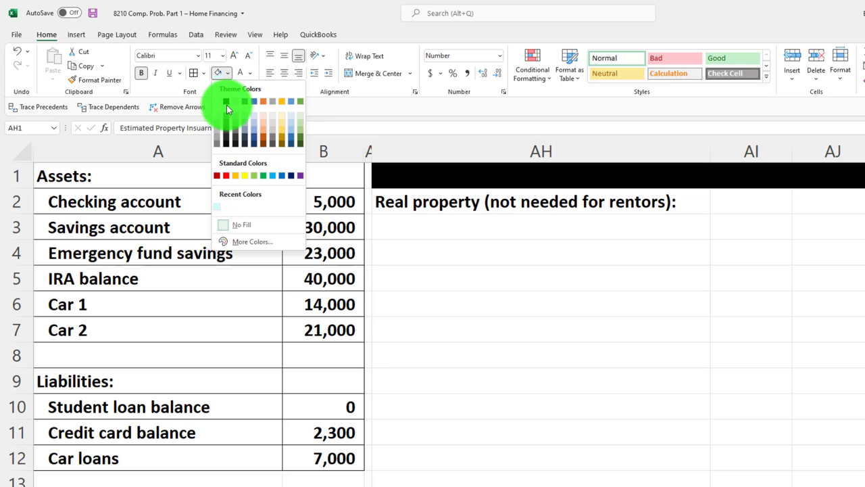
click(227, 101)
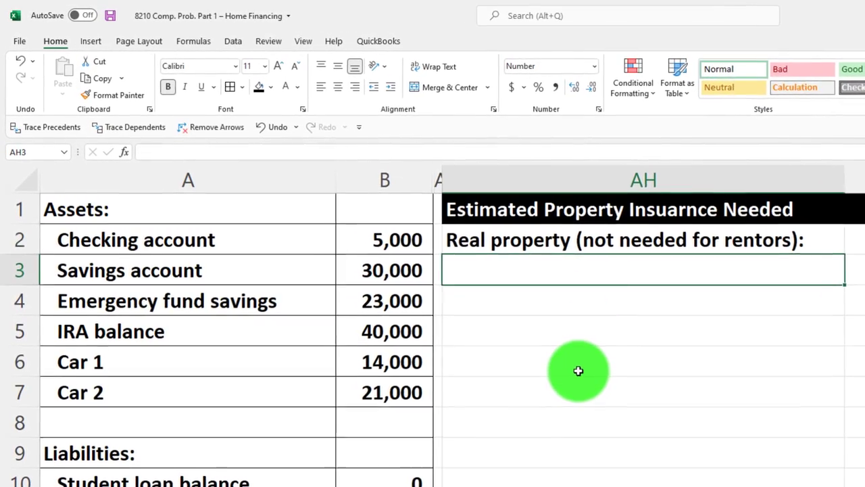
scroll(down, 3)
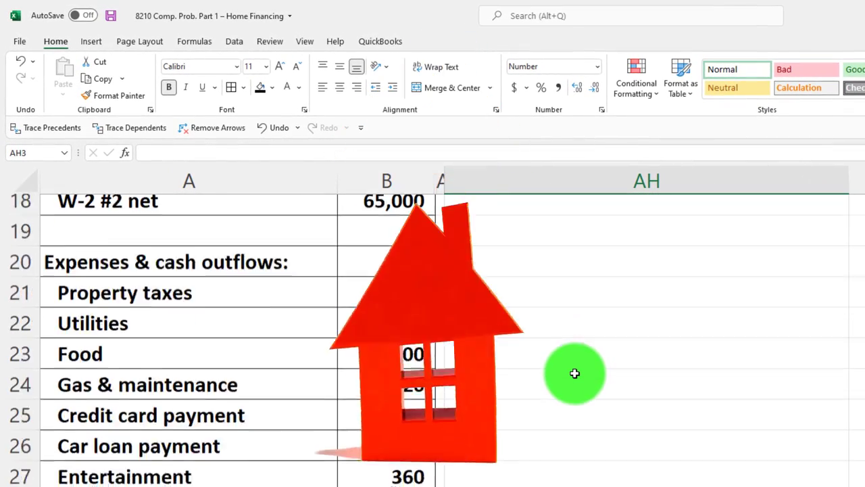
scroll(down, 3)
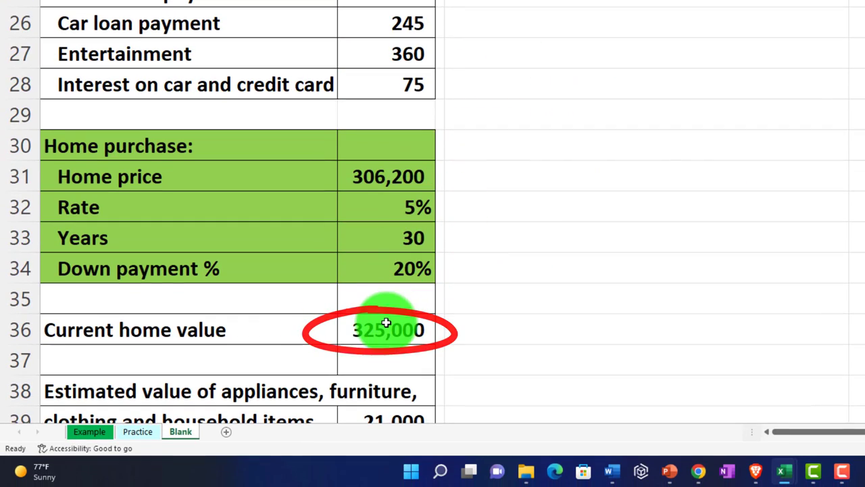
click(386, 323)
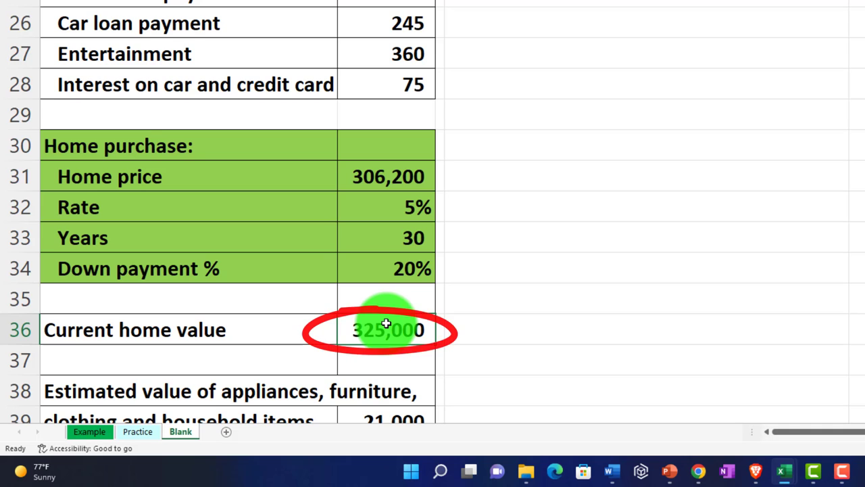
mouse_move(453, 337)
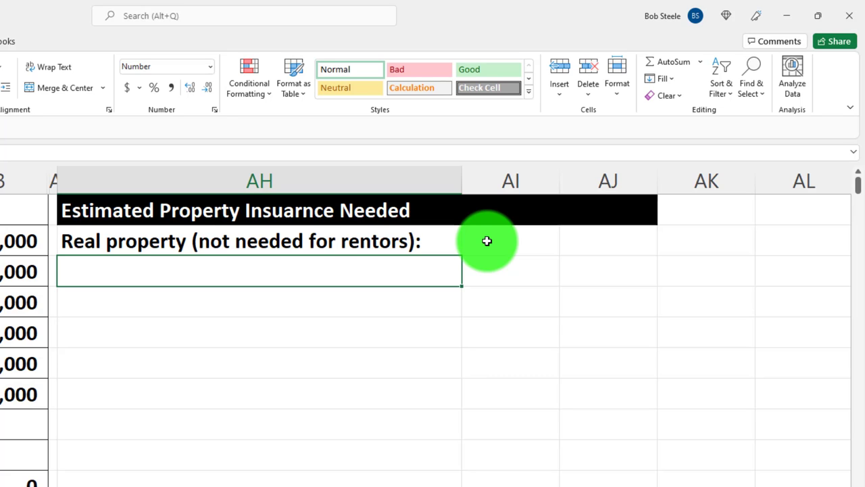
Enter 'Current replacemtn value of home' in AH3 with the formula =AJ4 beside it
text(Current replacemtn value of home)
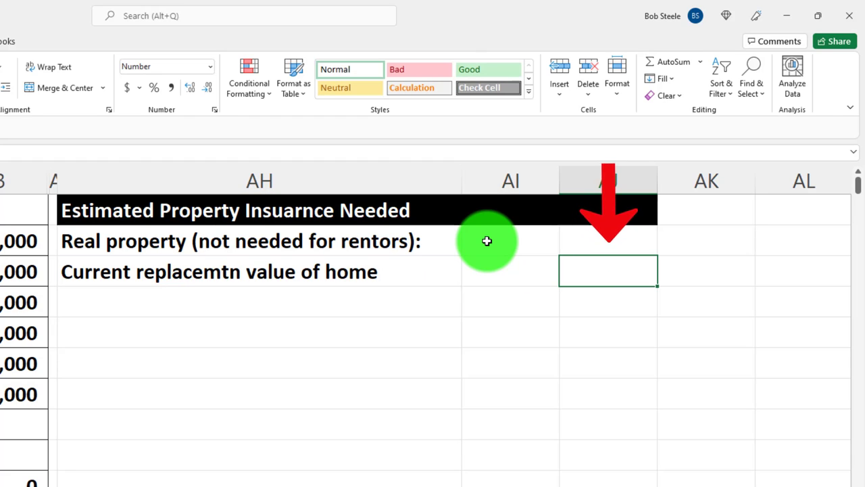
text(=AJ4)
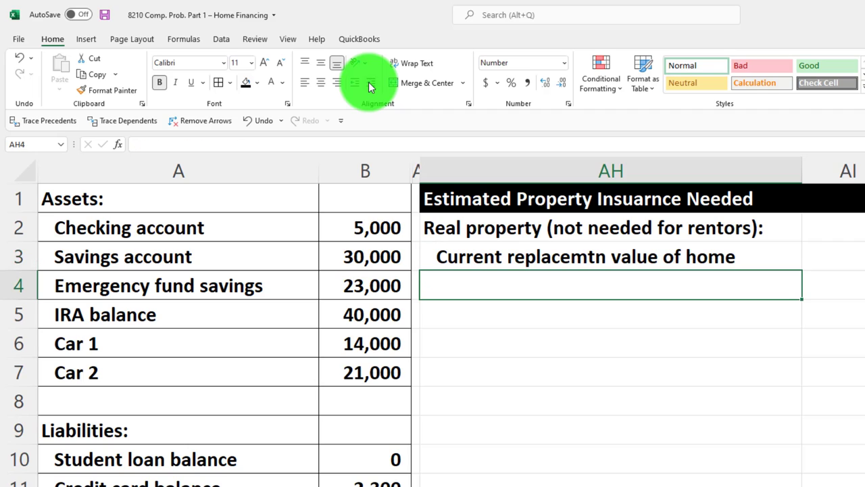
Enter 'Personal property:' in AH4, then scroll down to review household item values
text(Pers)
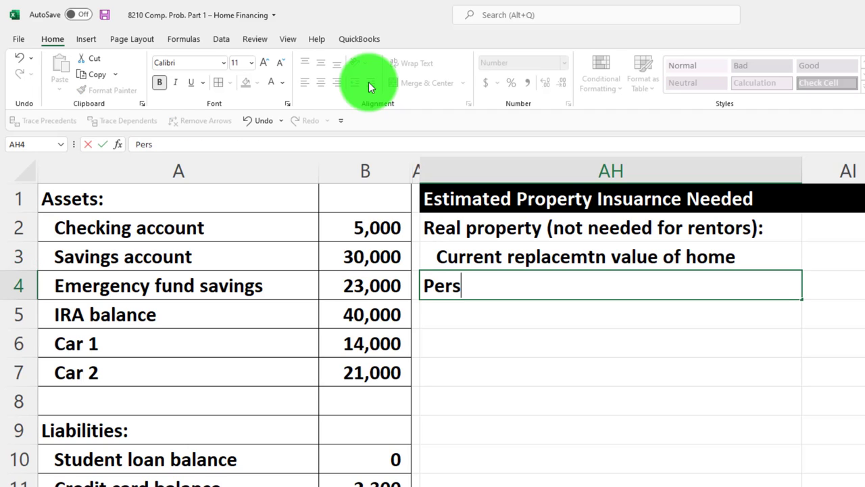
text(onal)
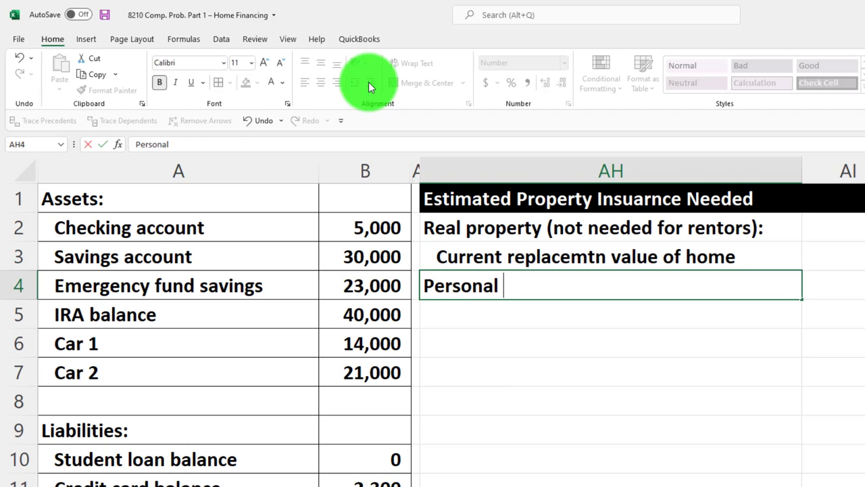
text(property)
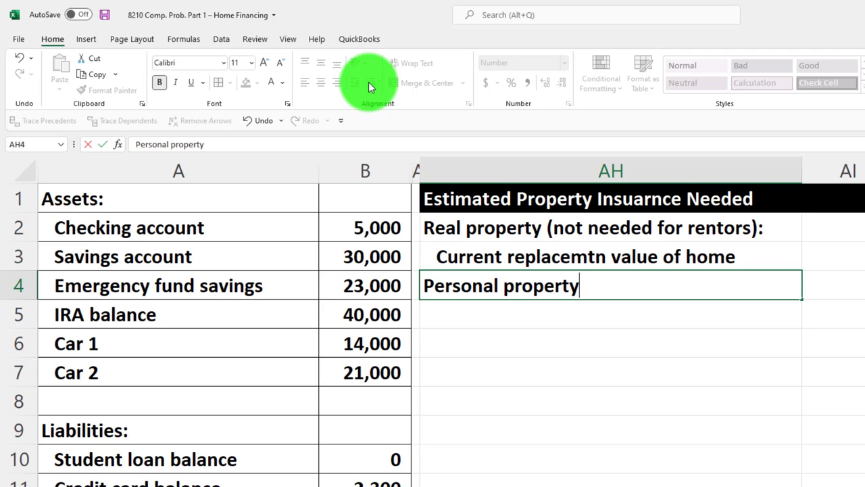
key(Enter)
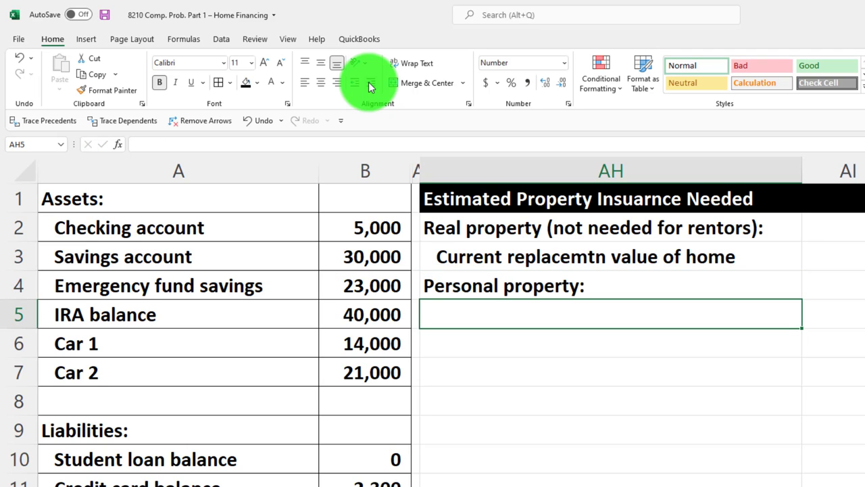
scroll(down, 3)
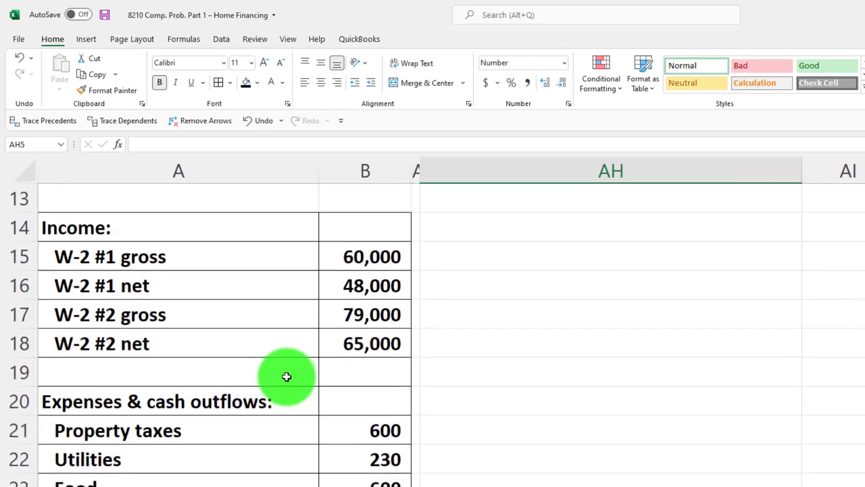
scroll(down, 3)
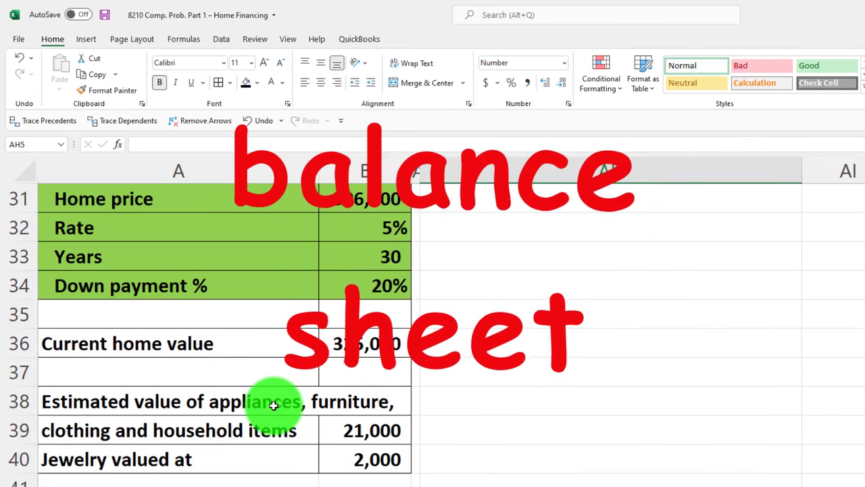